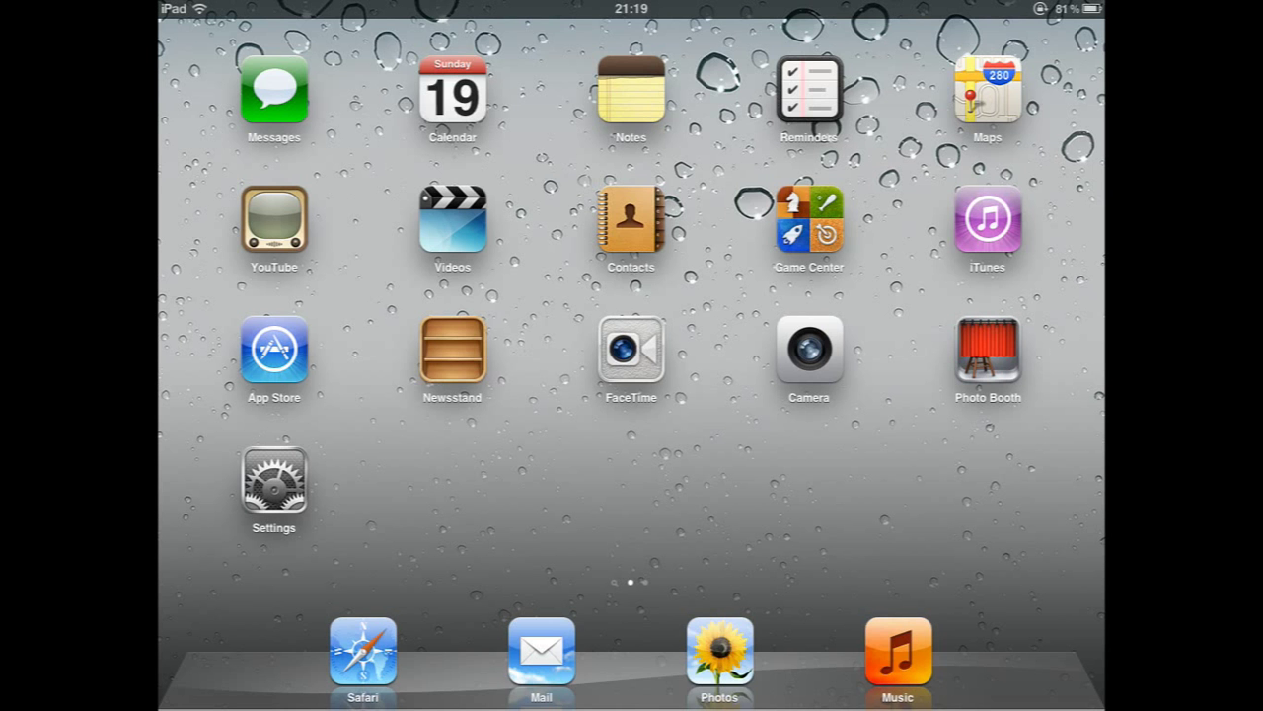
{"action": "left_click", "coordinate": [272, 480]}
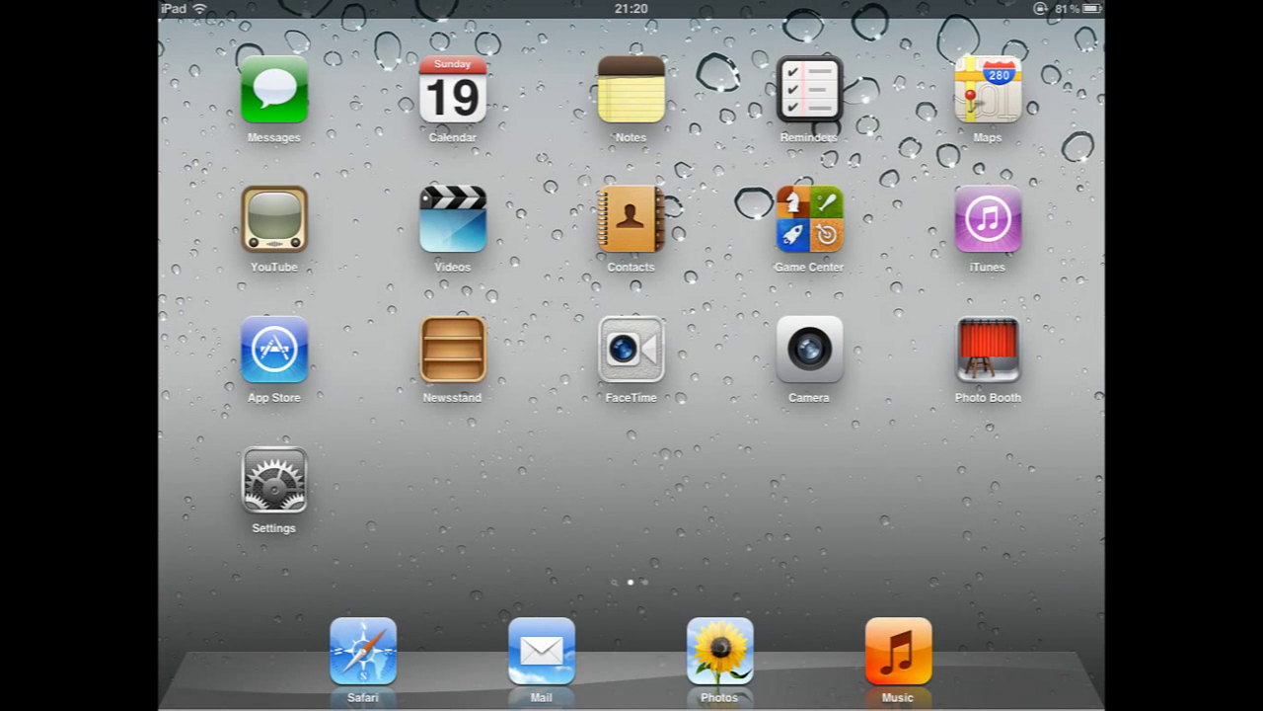
{"action": "left_click", "coordinate": [272, 89]}
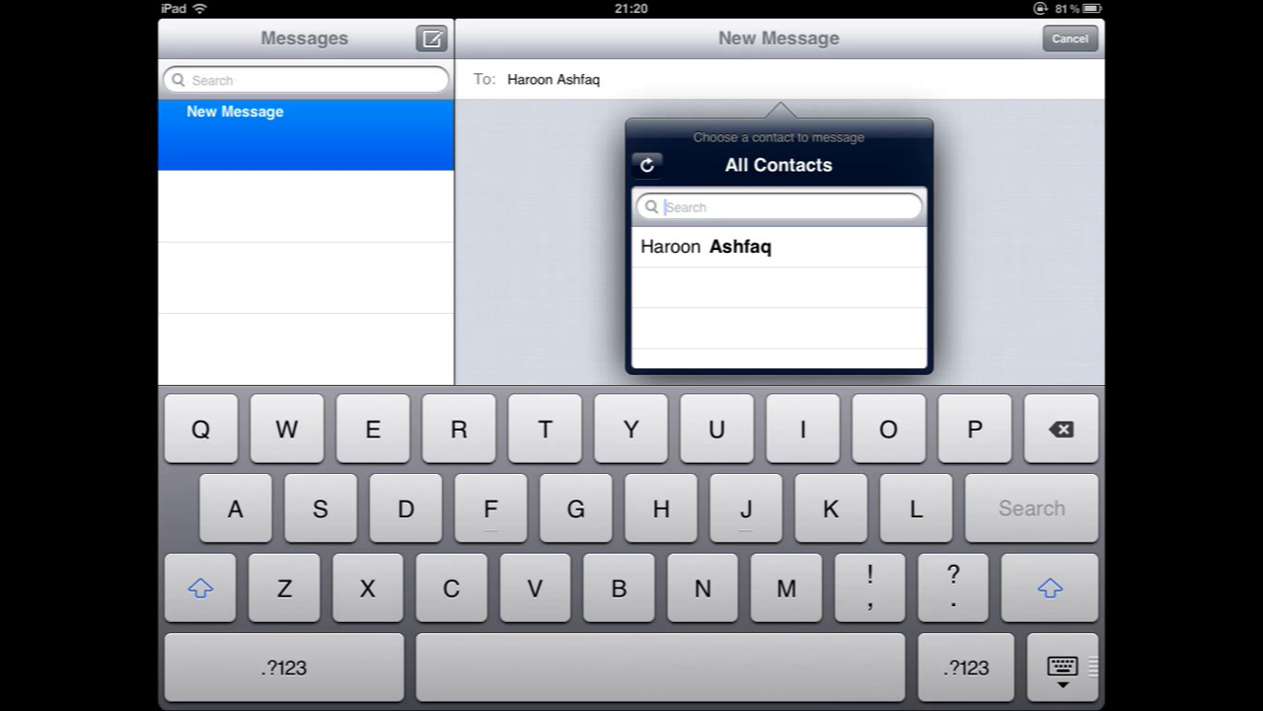
{"action": "left_click", "coordinate": [707, 247]}
{"action": "type", "text": "Tes"}
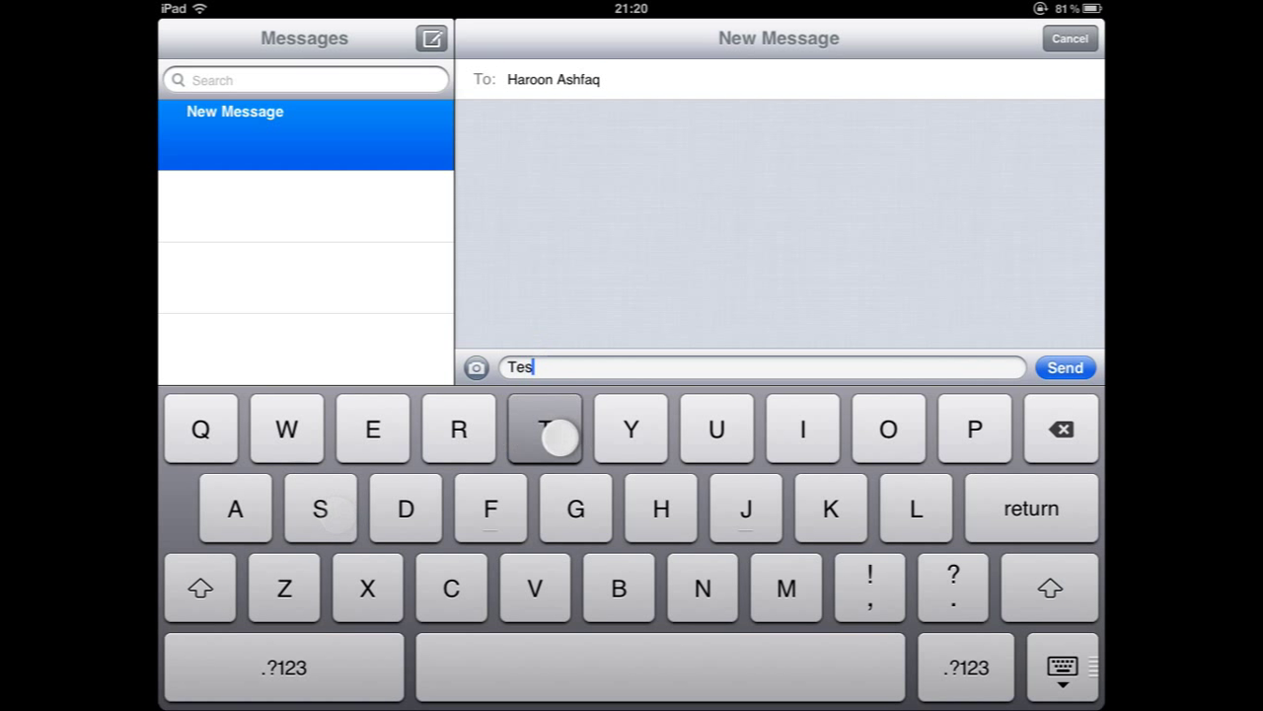
{"action": "left_click", "coordinate": [545, 428]}
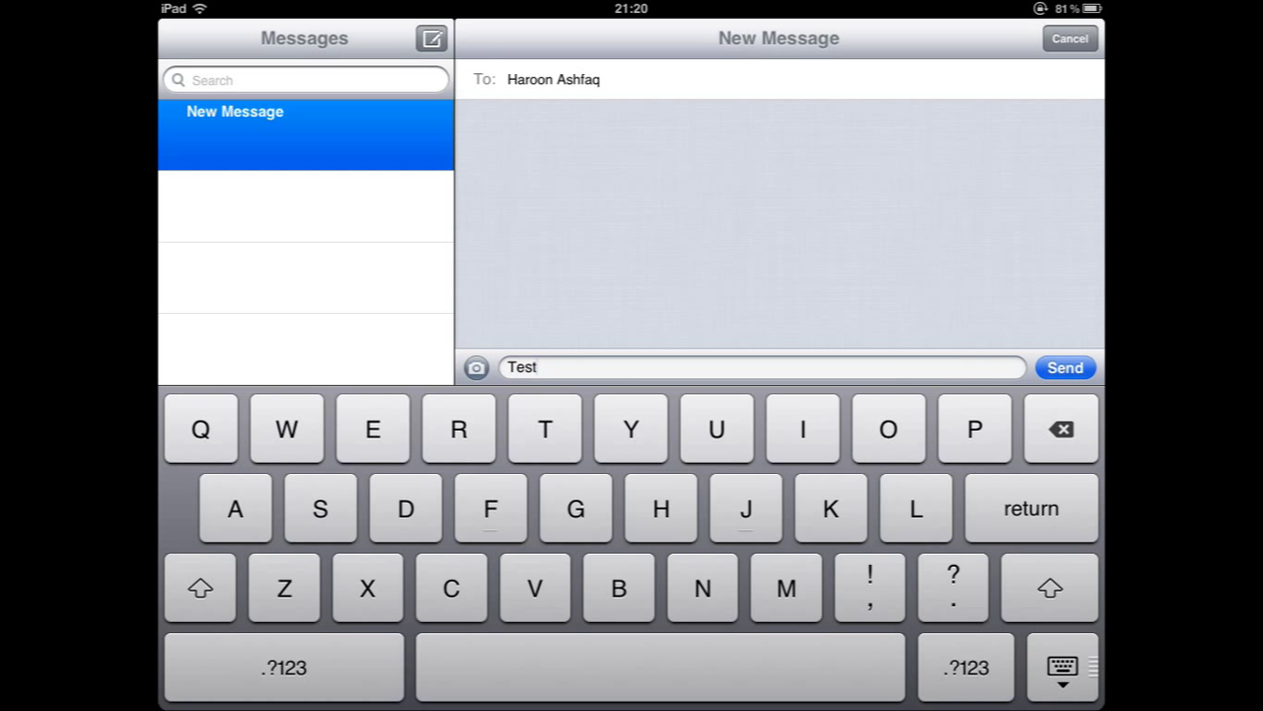
{"action": "left_click", "coordinate": [1066, 367]}
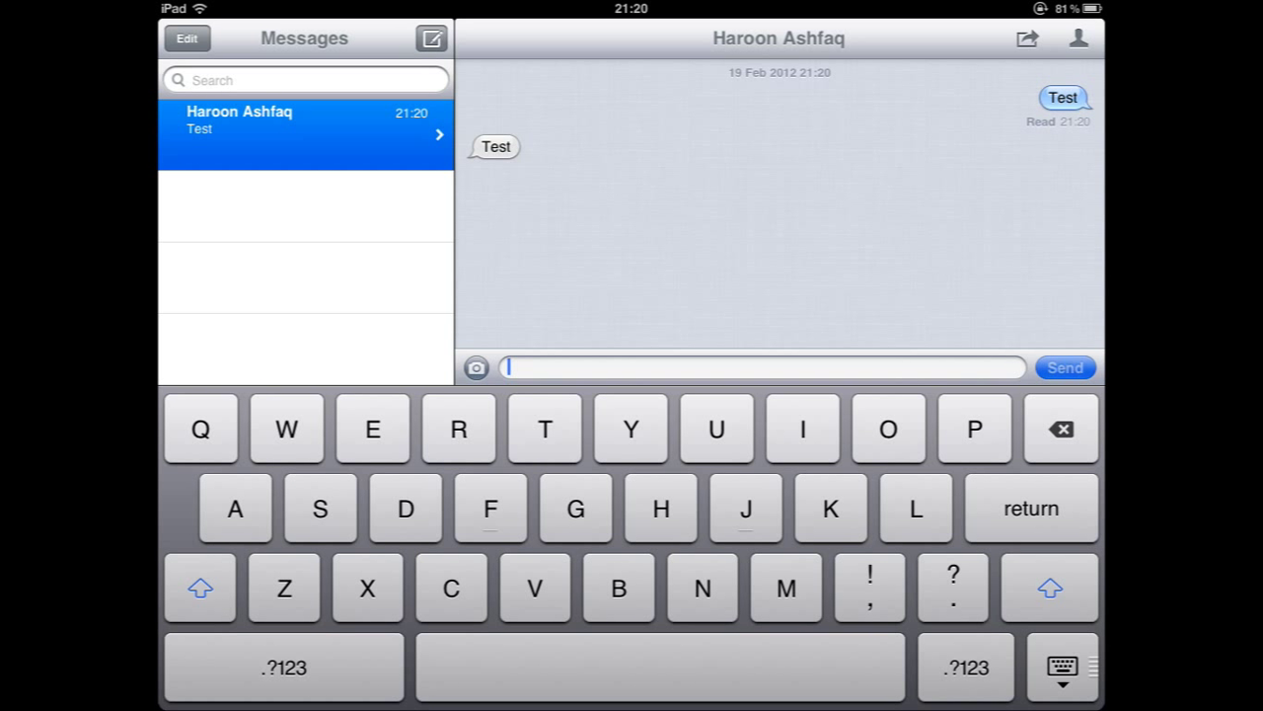
{"action": "left_click", "coordinate": [1066, 367]}
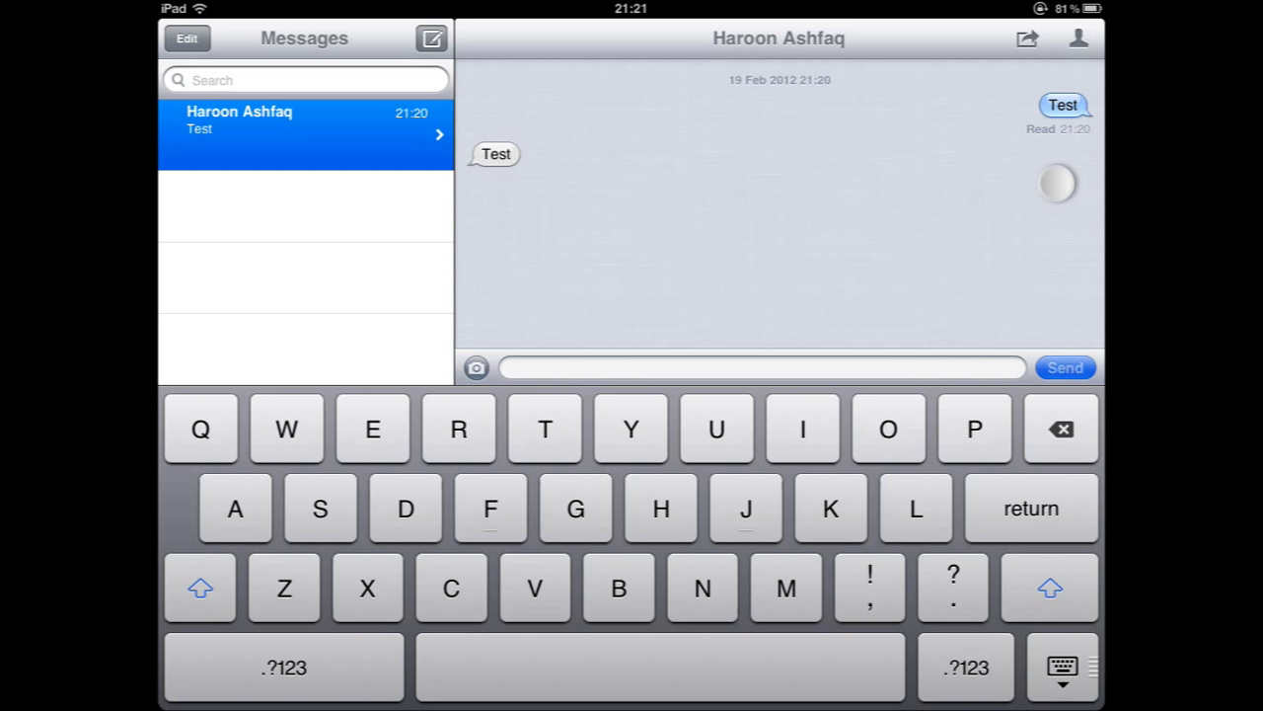
{"action": "left_click", "coordinate": [760, 367]}
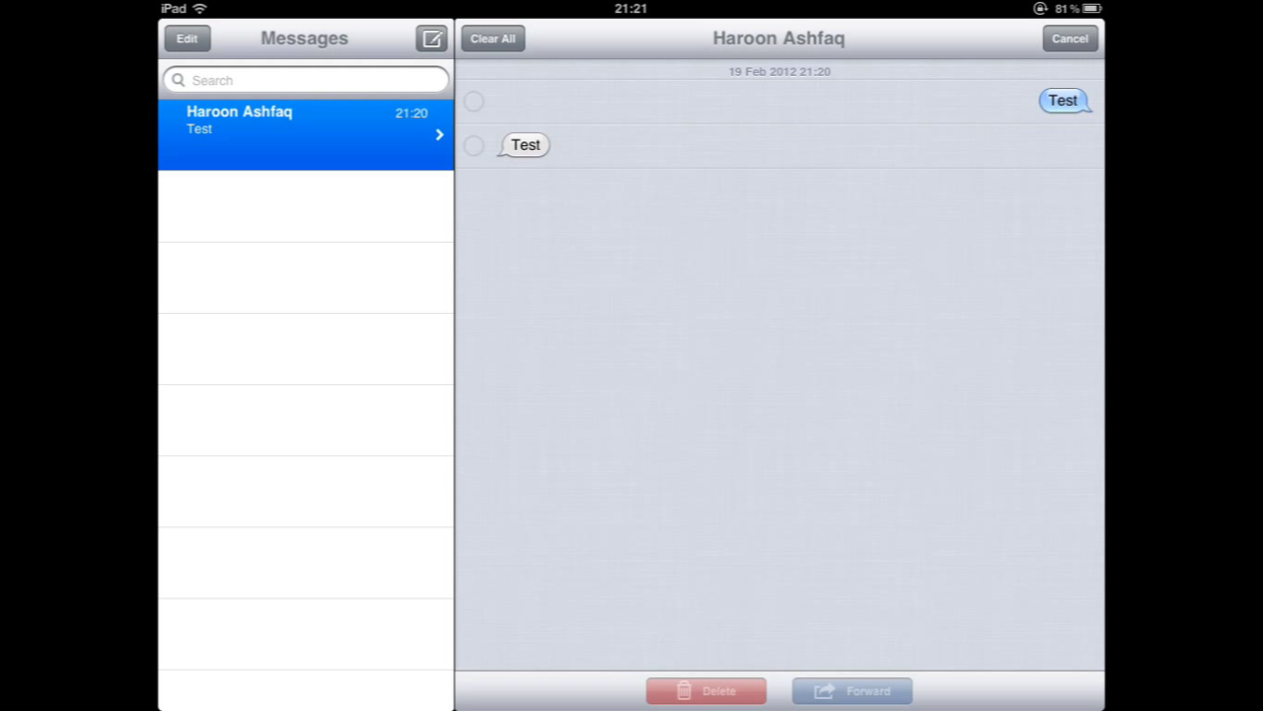
Delete the sent 'Test' message, leaving only the received one.
{"action": "left_click", "coordinate": [474, 103]}
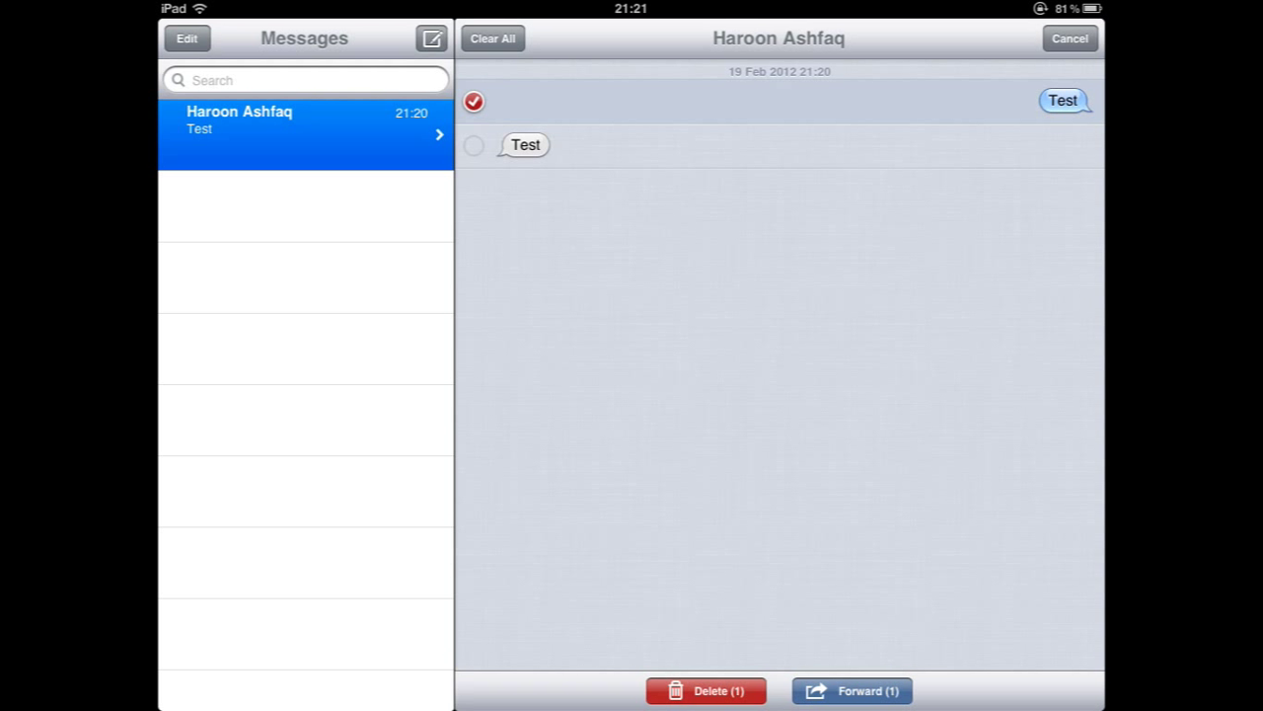
{"action": "left_click", "coordinate": [1070, 37]}
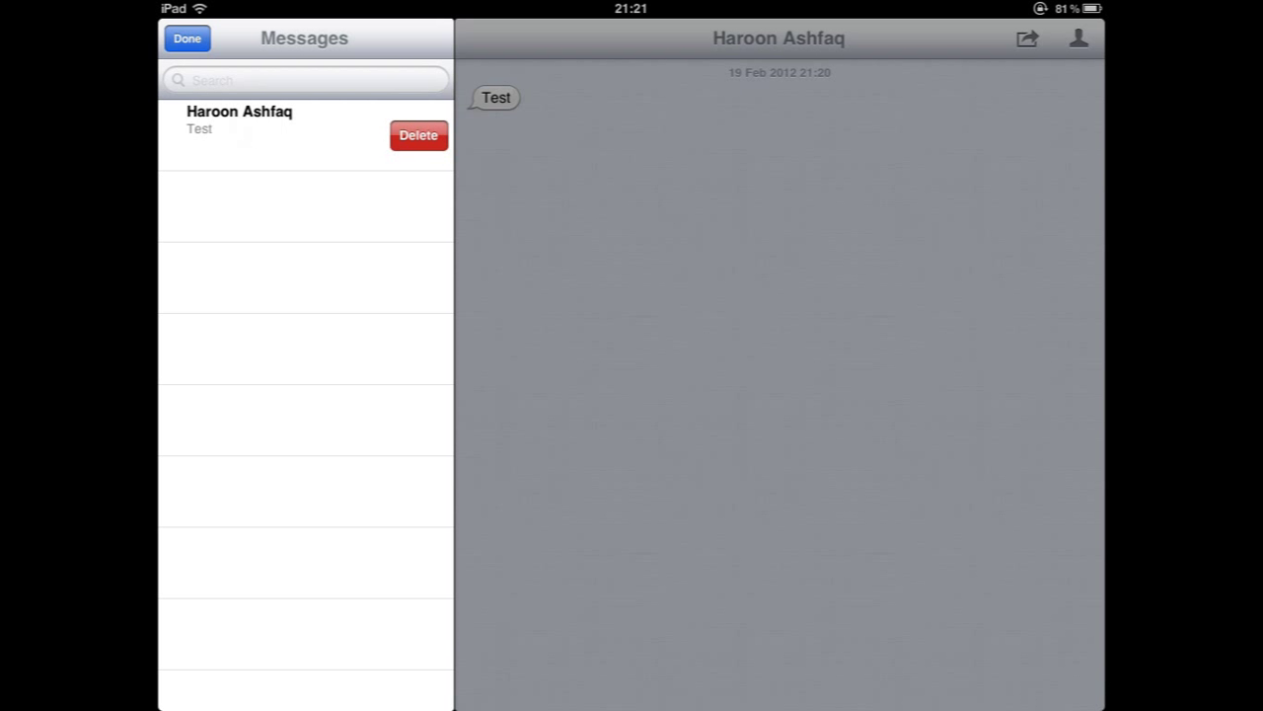
{"action": "left_click", "coordinate": [185, 37]}
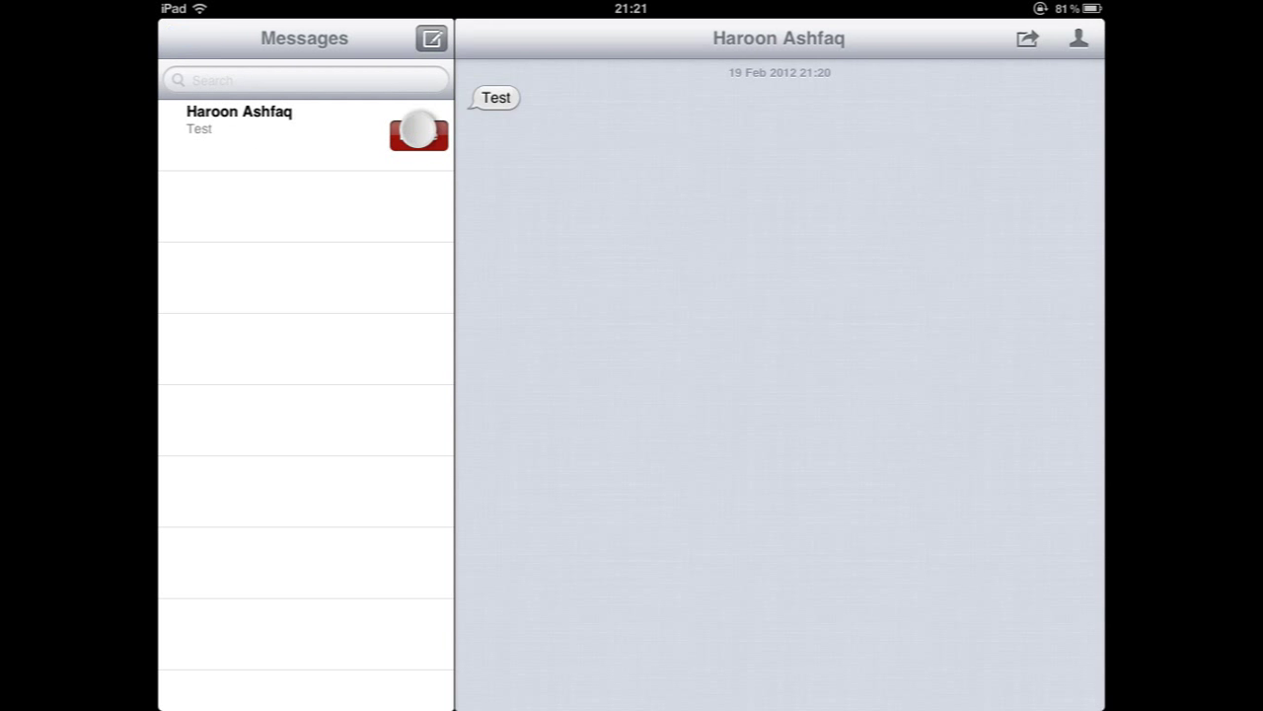